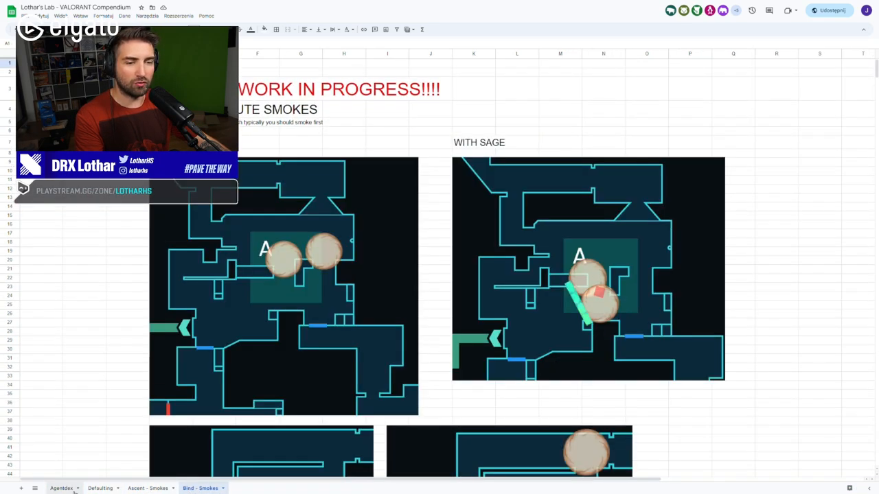
- Switch to the Agentdex sheet listing agents' roles, ratings and ORB priorities
left_click(61, 488)
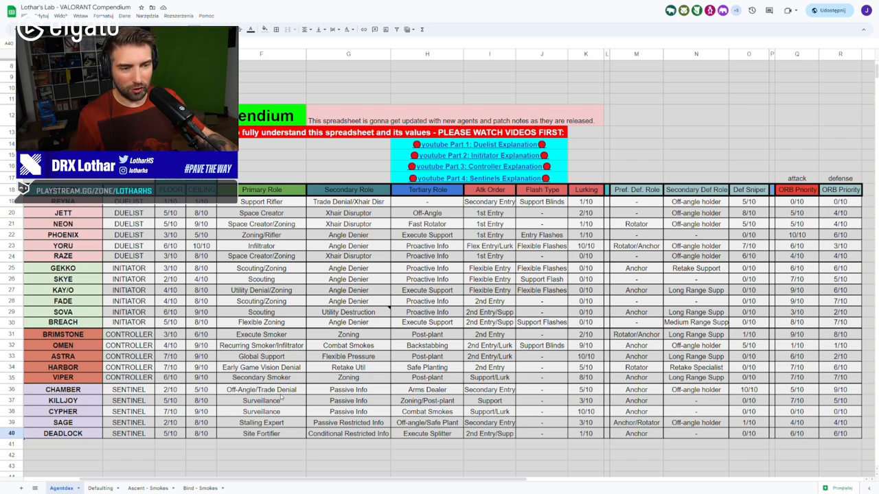
mouse_move(293, 411)
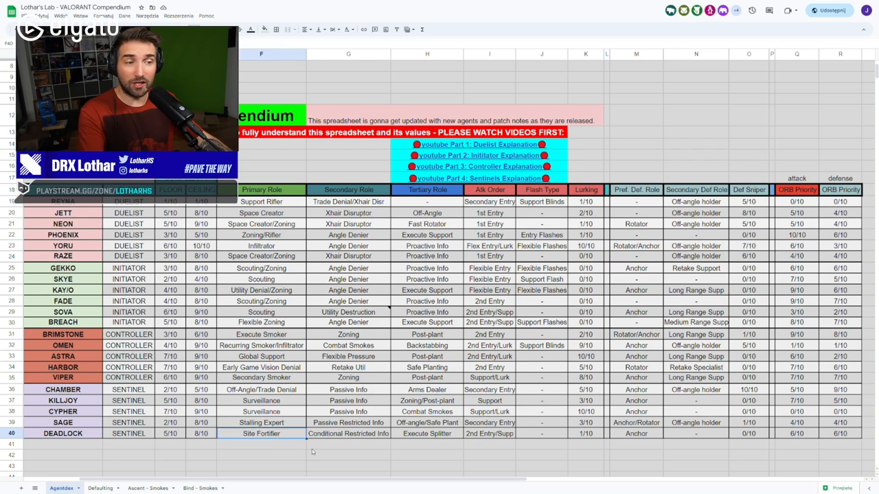
left_click(261, 422)
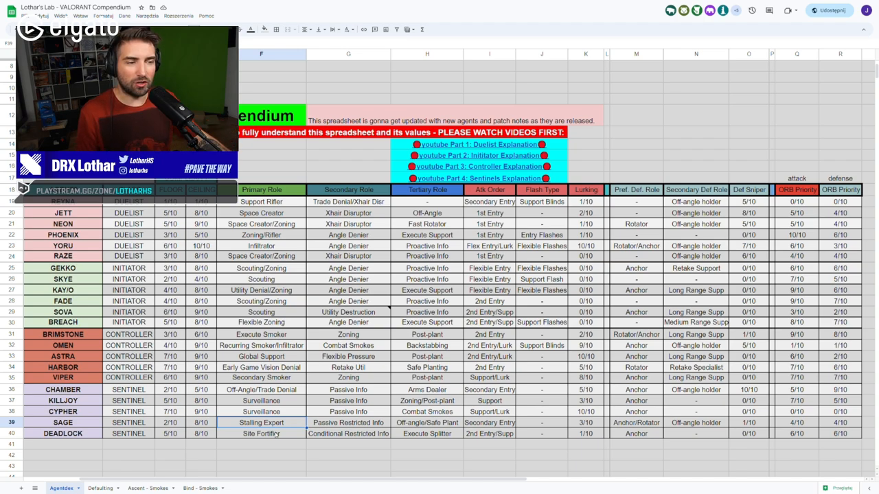
left_click(261, 433)
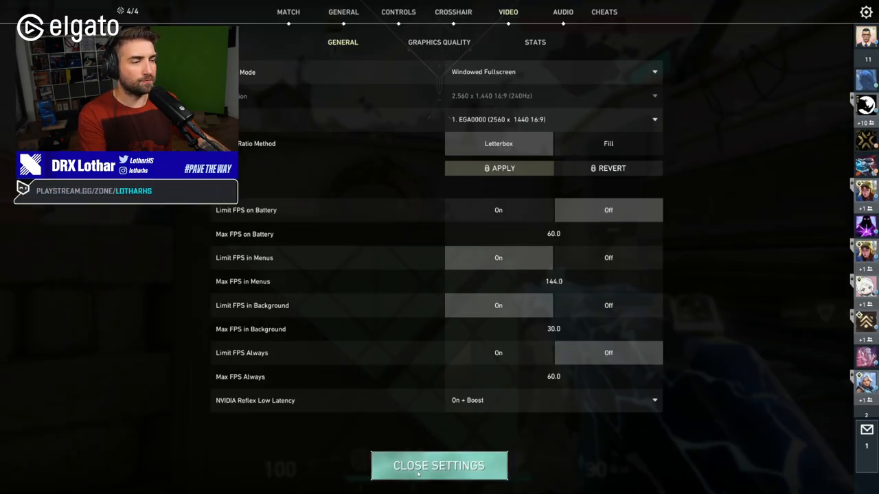
- Close VALORANT's video settings to return to the Agentdex table
left_click(439, 465)
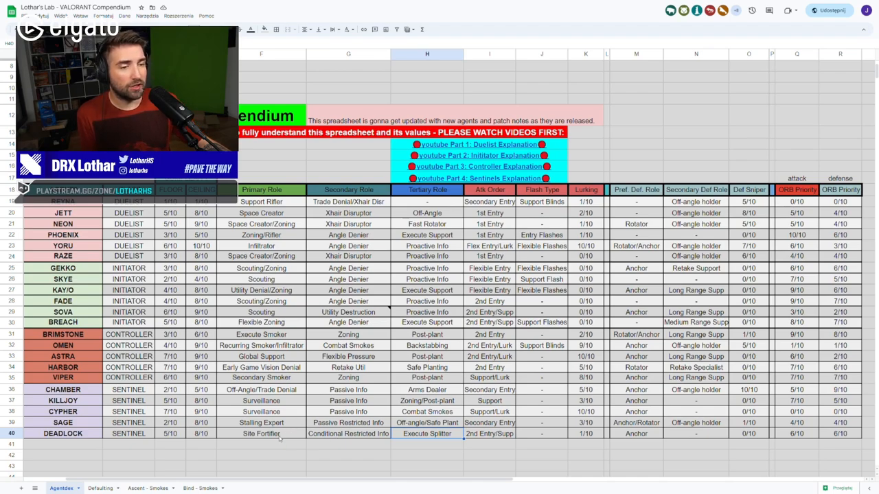
- Select Deadlock's Site Fortifier and Conditional Restricted Info role cells for comparison
left_click(261, 434)
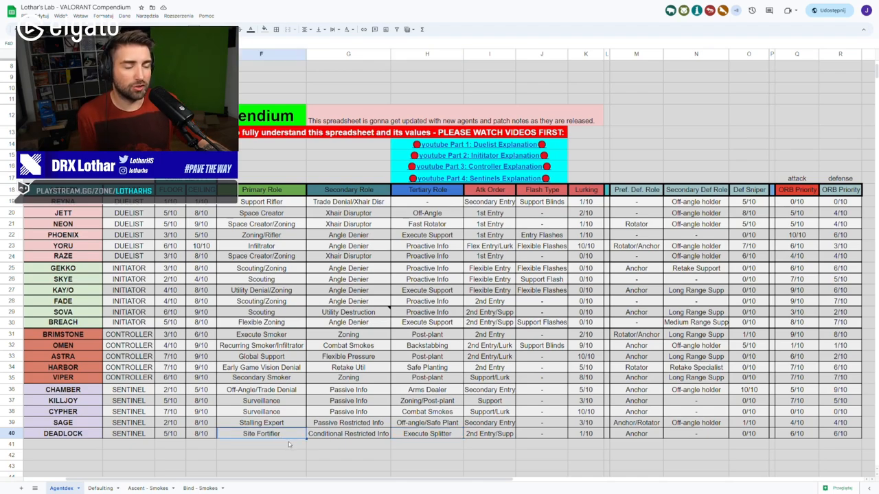
left_click(348, 433)
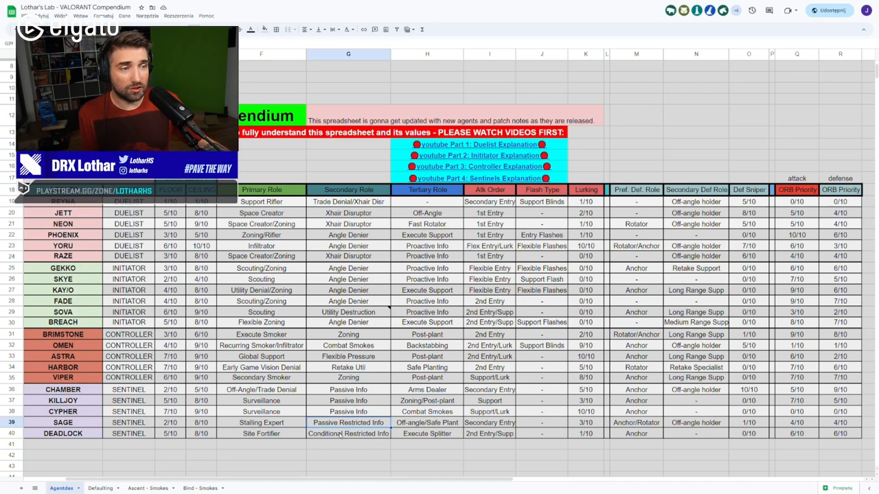
left_click(348, 433)
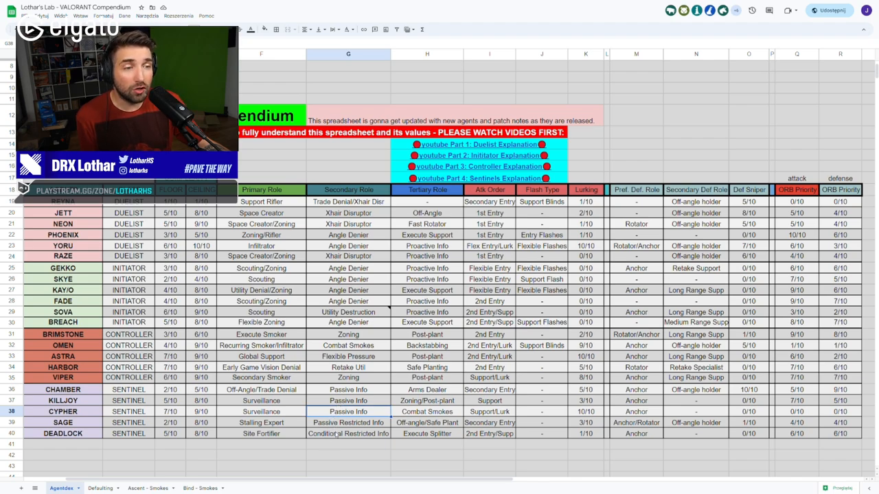
mouse_move(337, 438)
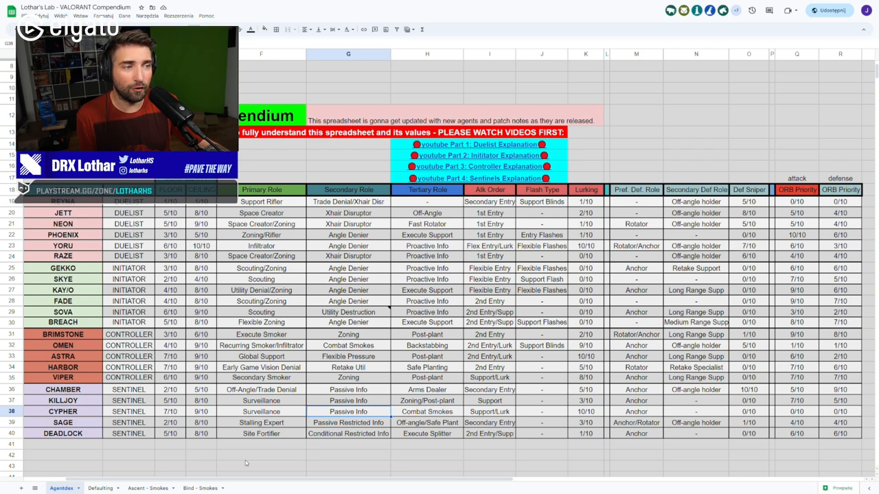
mouse_move(257, 453)
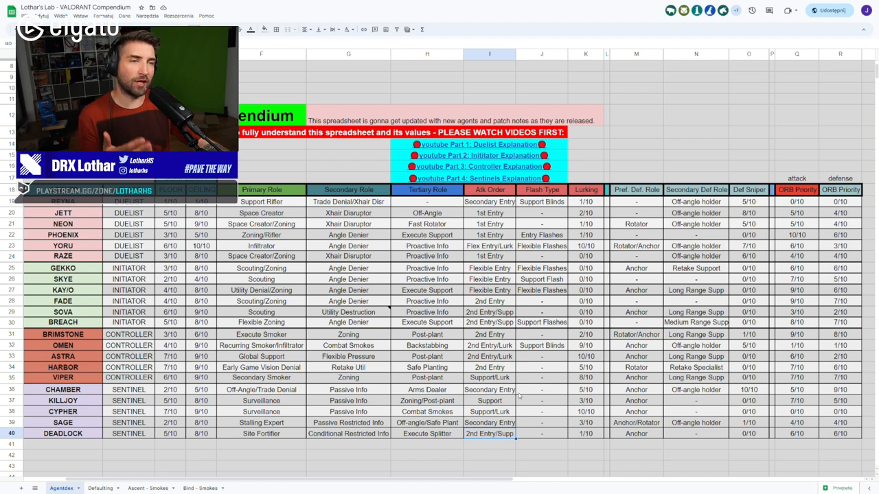
mouse_move(508, 395)
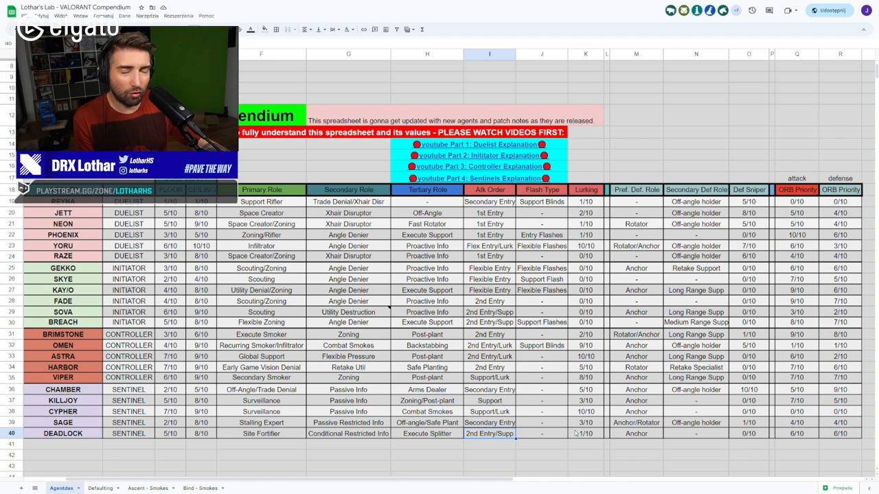
mouse_move(556, 432)
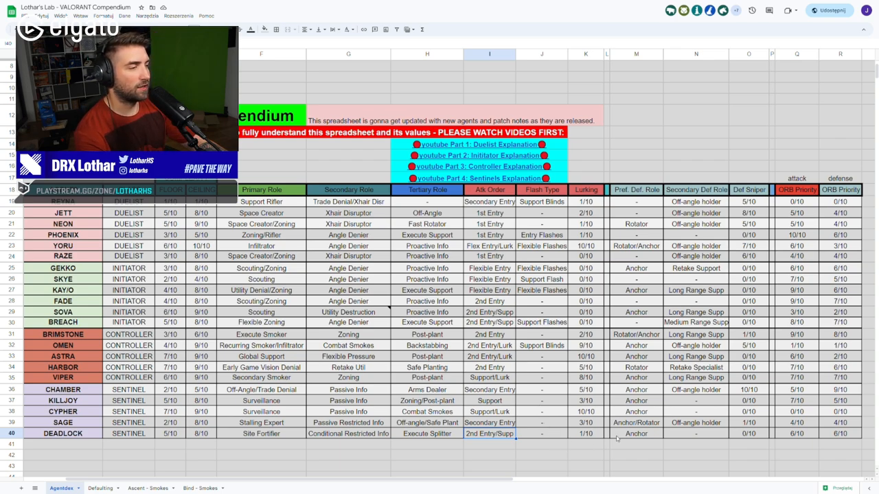
mouse_move(590, 398)
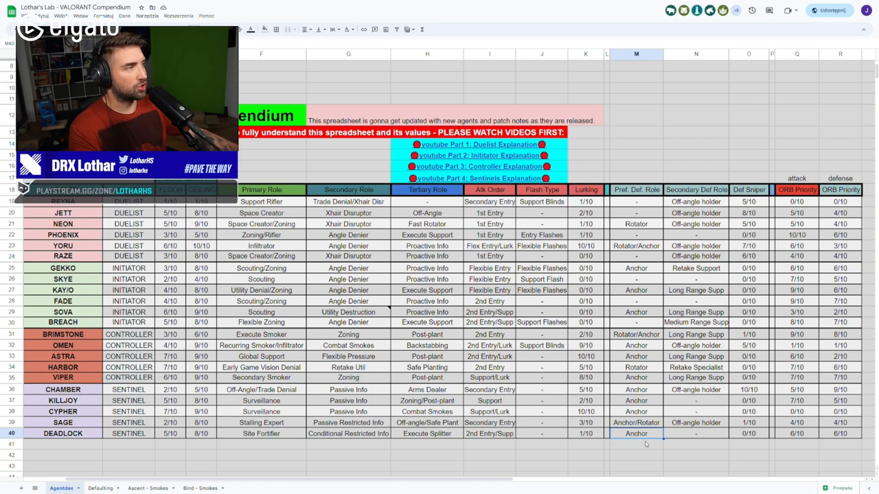
left_click(696, 433)
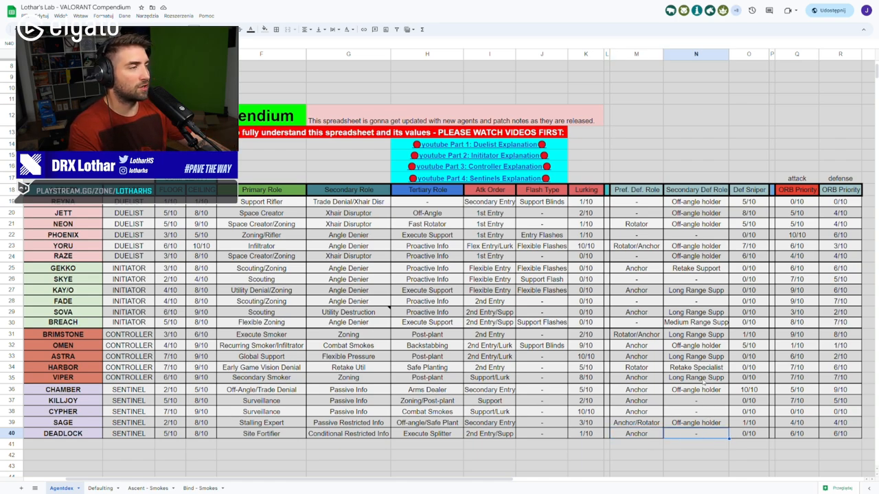